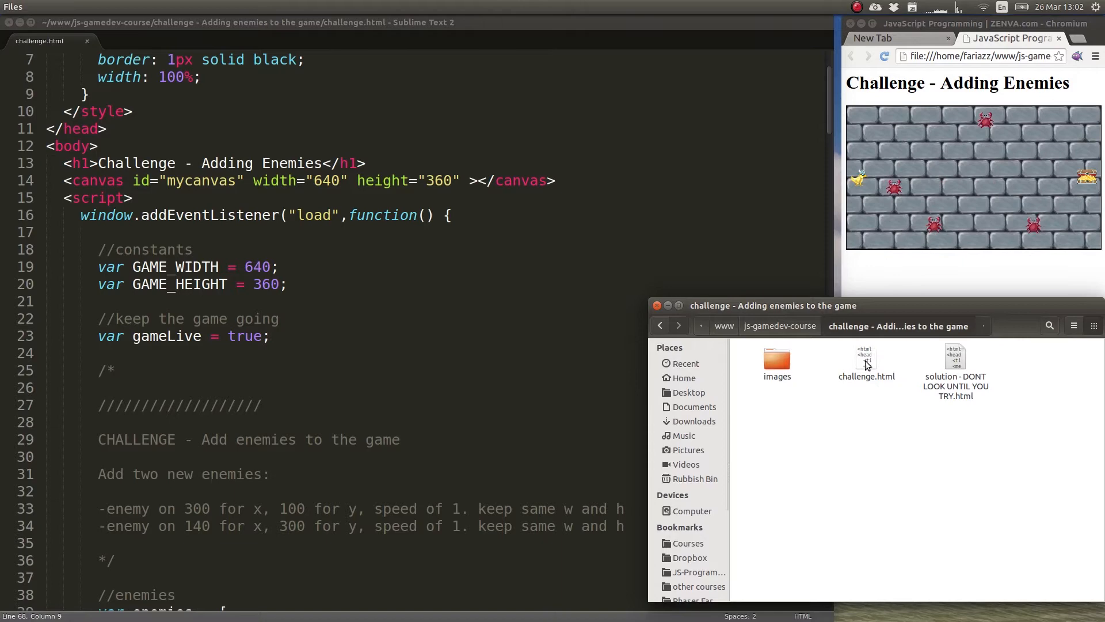
Open challenge.html from the 'Adding enemies to the game' folder in Sublime Text.
{"action": "left_click", "coordinate": [866, 361]}
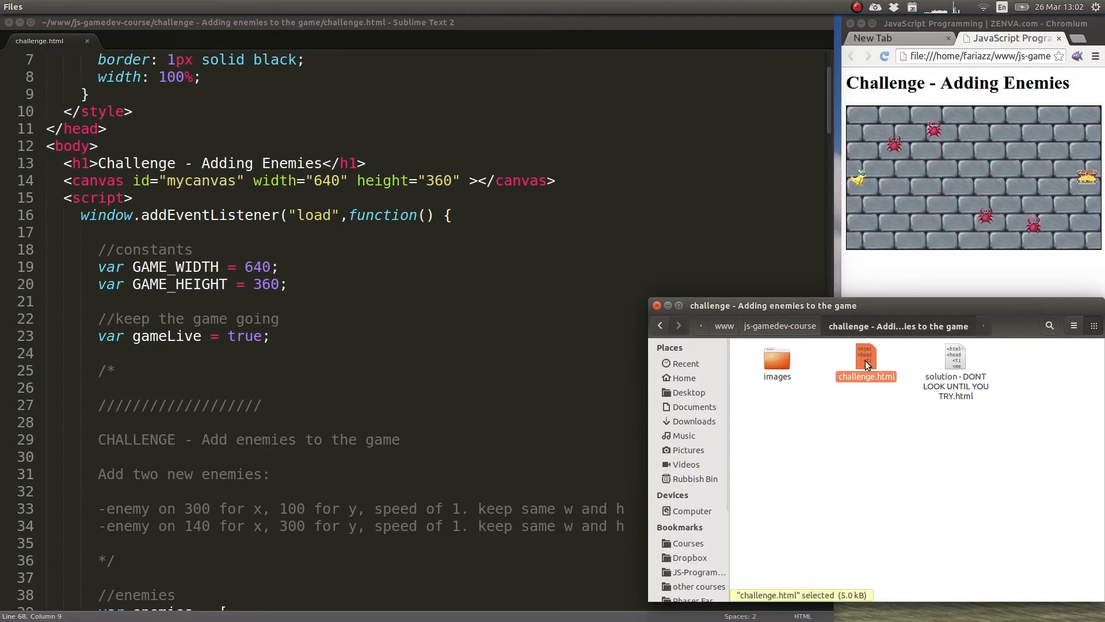
{"action": "left_click", "coordinate": [954, 363]}
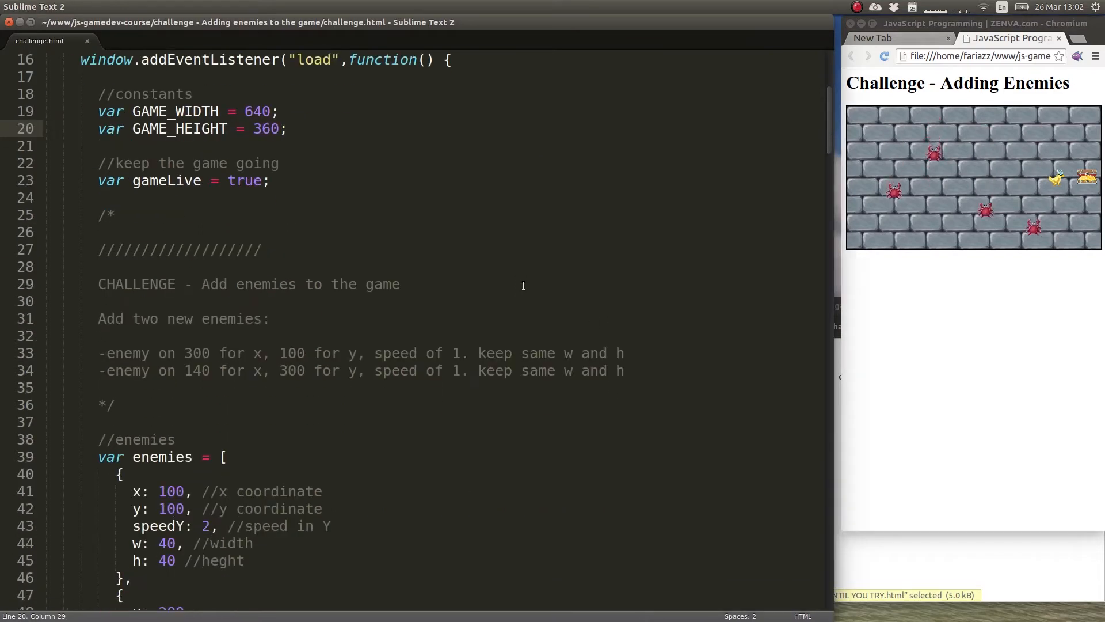
{"action": "scroll", "scroll_direction": "down", "scroll_amount": 3}
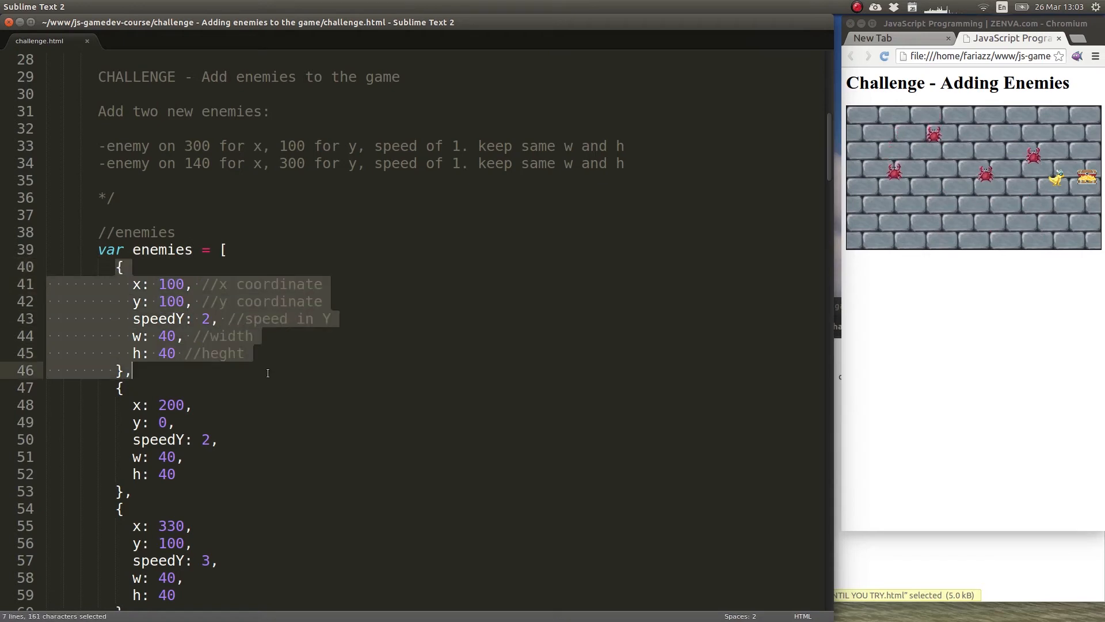
{"action": "left_click", "coordinate": [135, 284]}
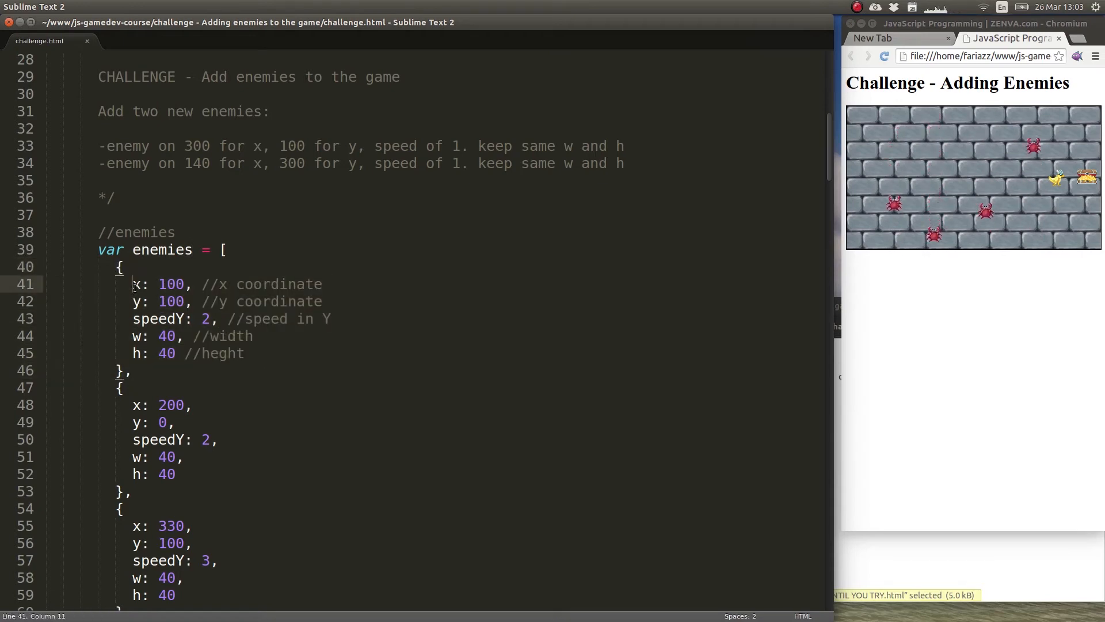
{"action": "left_click_drag", "start_coordinate": [132, 284], "coordinate": [141, 301]}
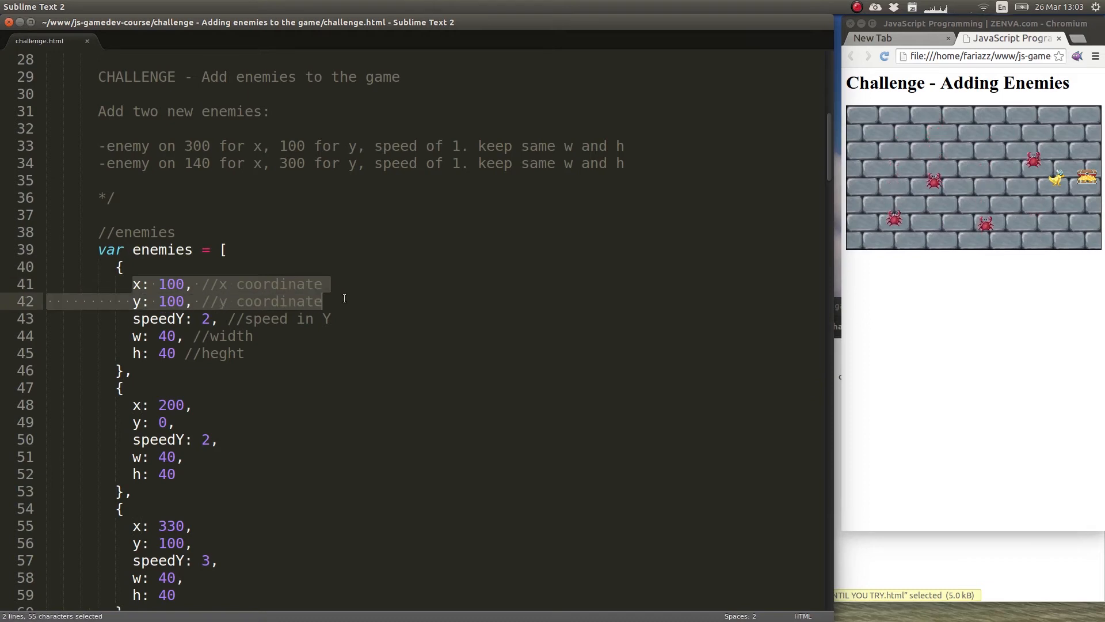
{"action": "left_click_drag", "start_coordinate": [321, 301], "coordinate": [320, 318]}
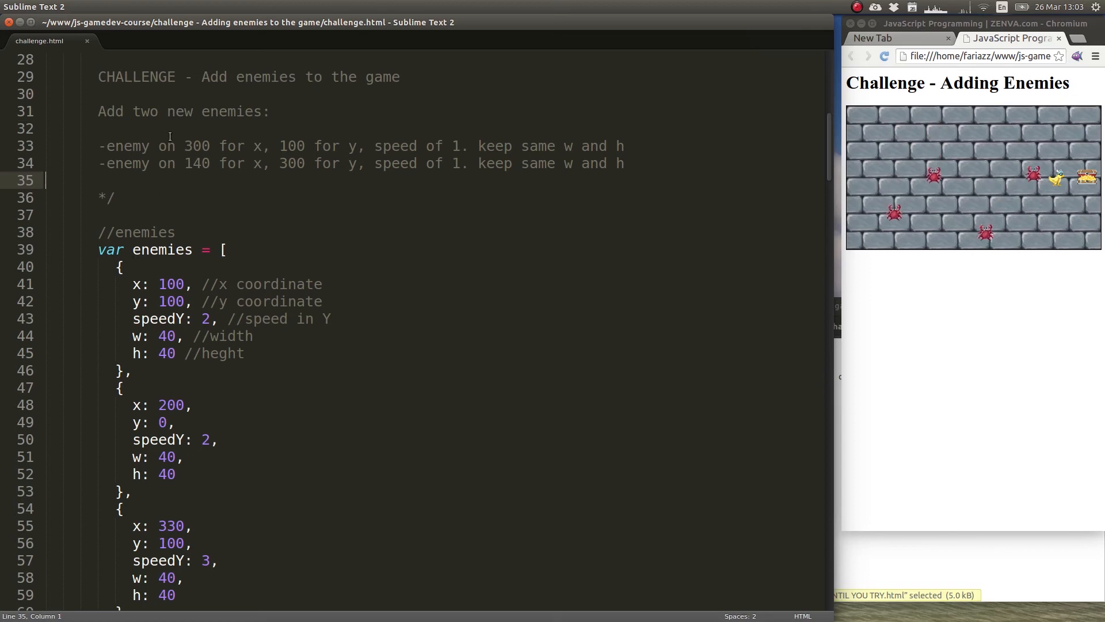
{"action": "double_click", "coordinate": [196, 146]}
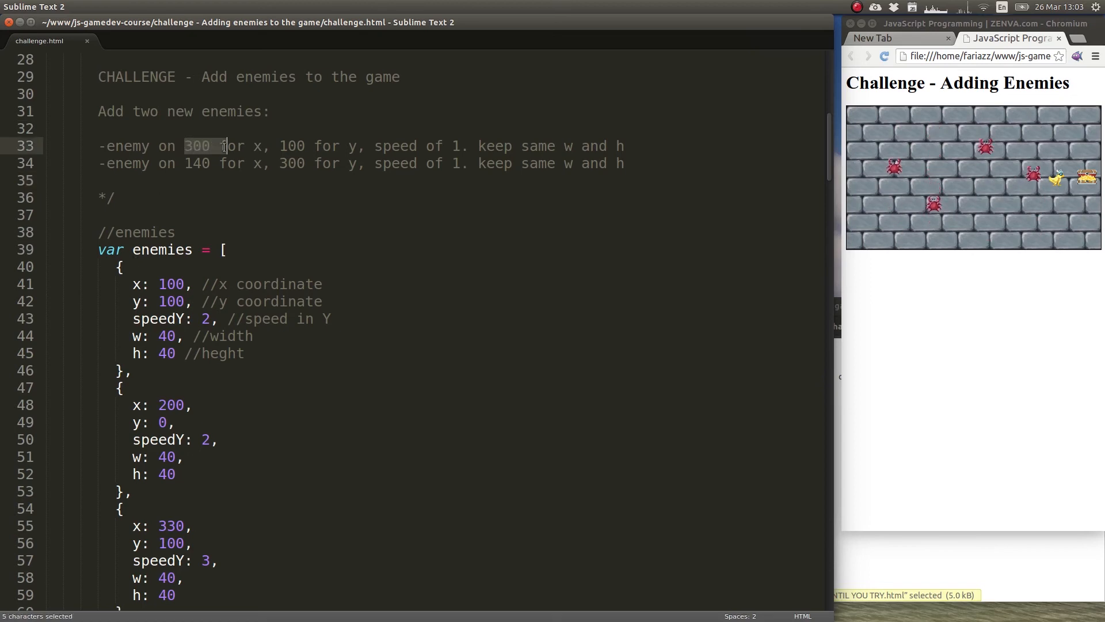
{"action": "left_click_drag", "start_coordinate": [222, 146], "coordinate": [310, 146]}
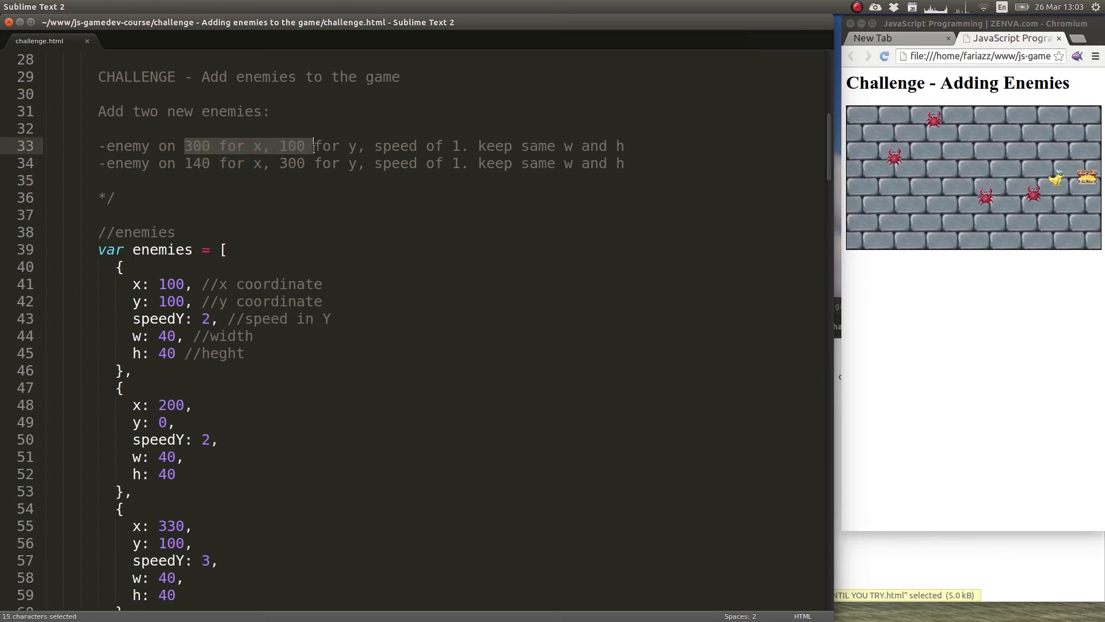
{"action": "left_click_drag", "start_coordinate": [314, 145], "coordinate": [459, 146]}
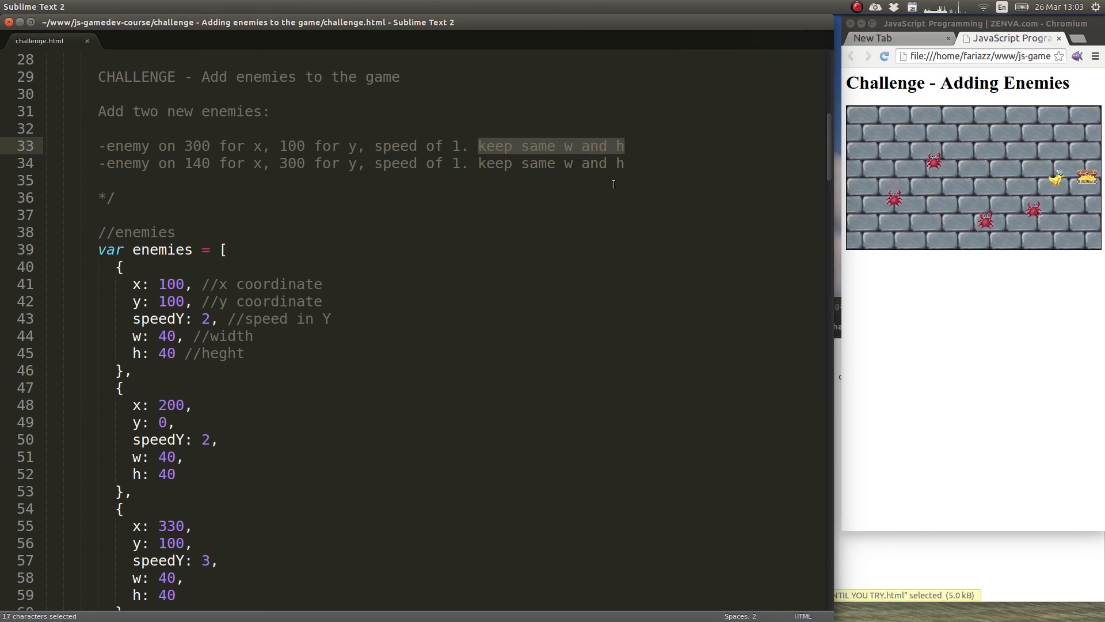
{"action": "left_click", "coordinate": [420, 188]}
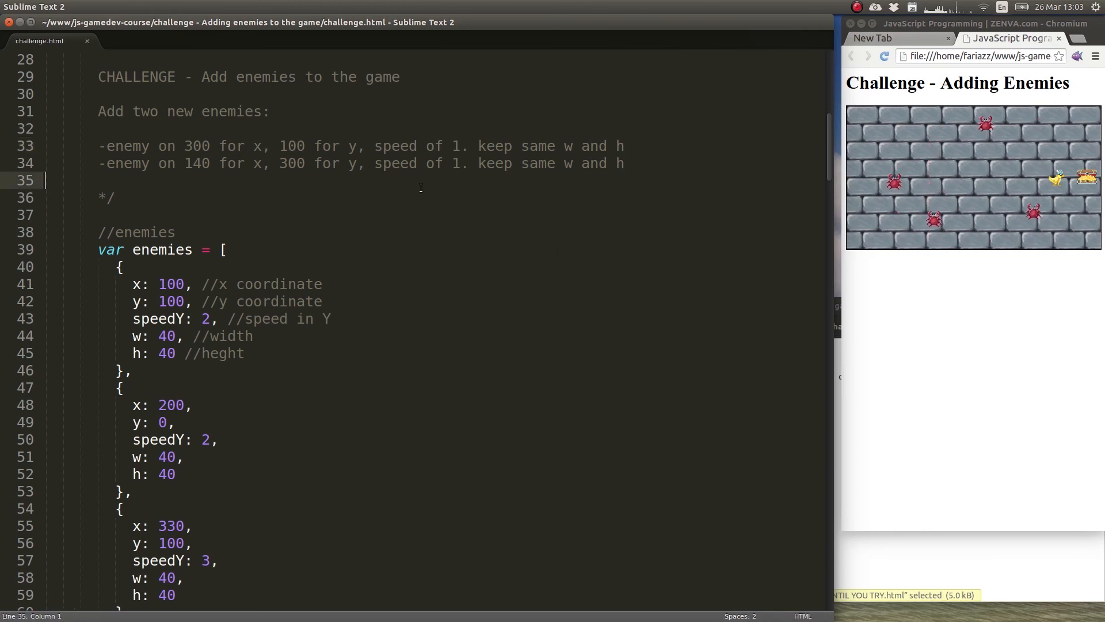